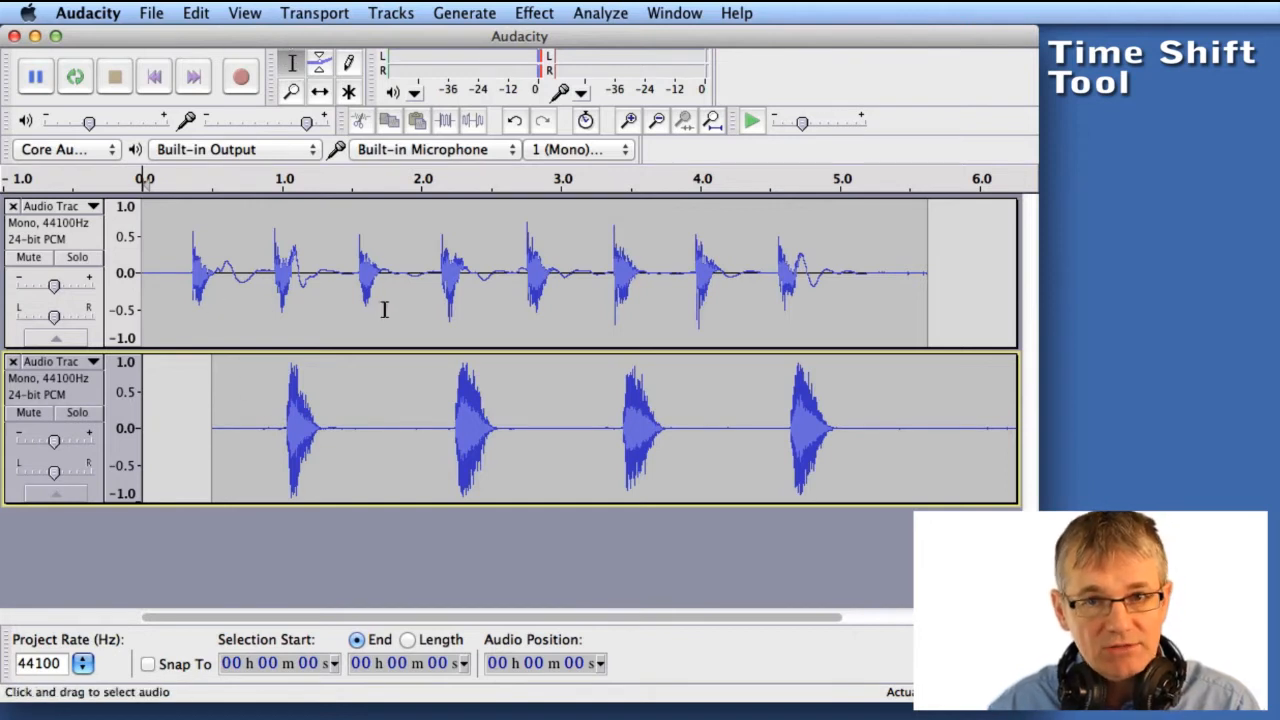
mouse_move(650, 290)
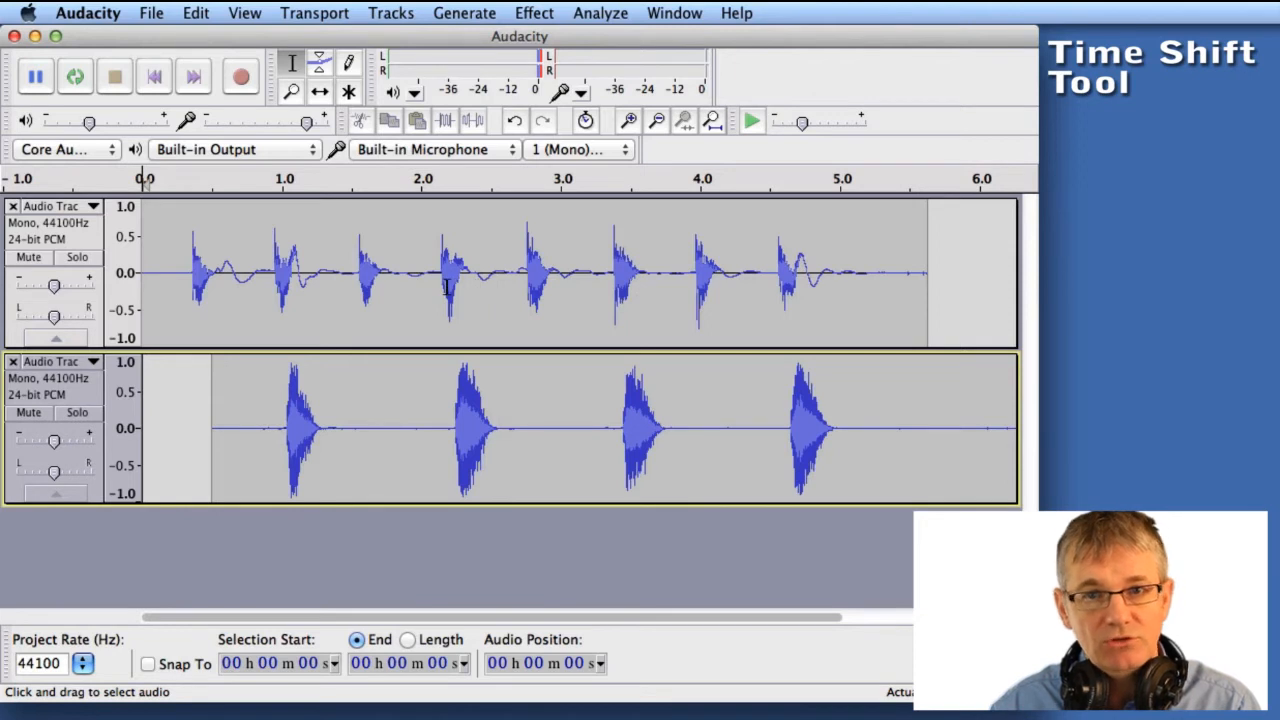
mouse_move(432, 460)
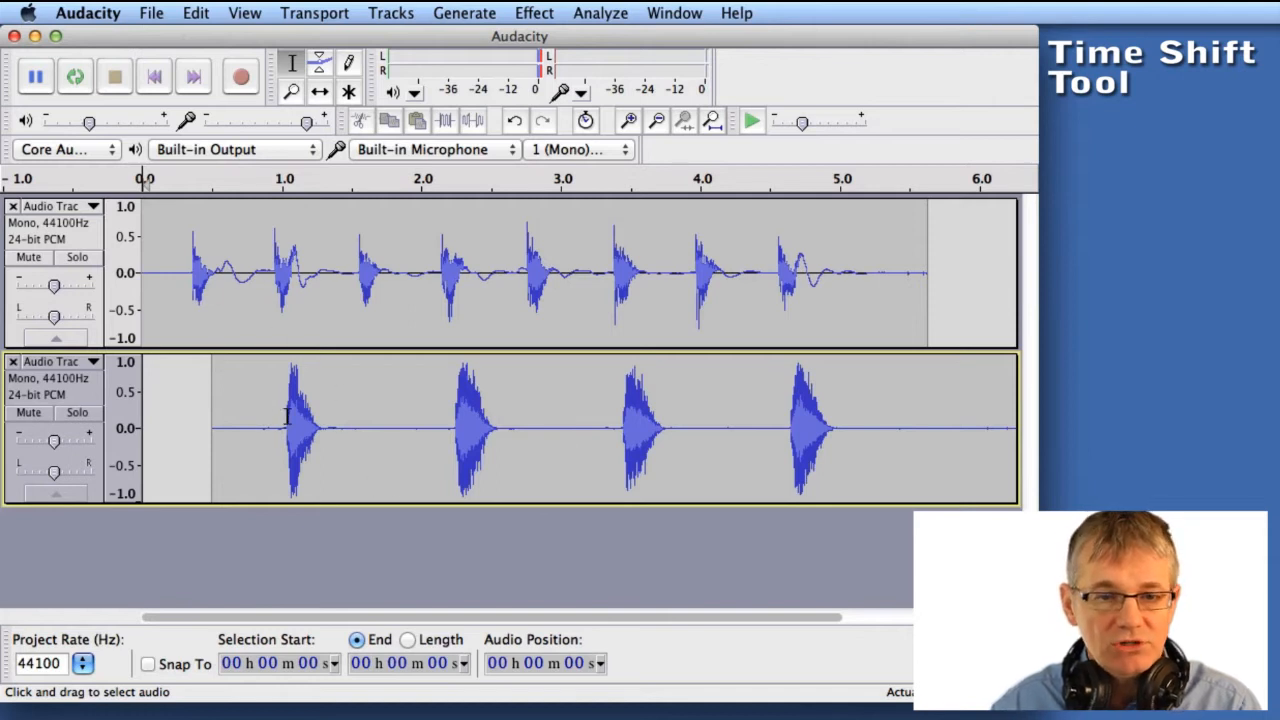
mouse_move(288, 352)
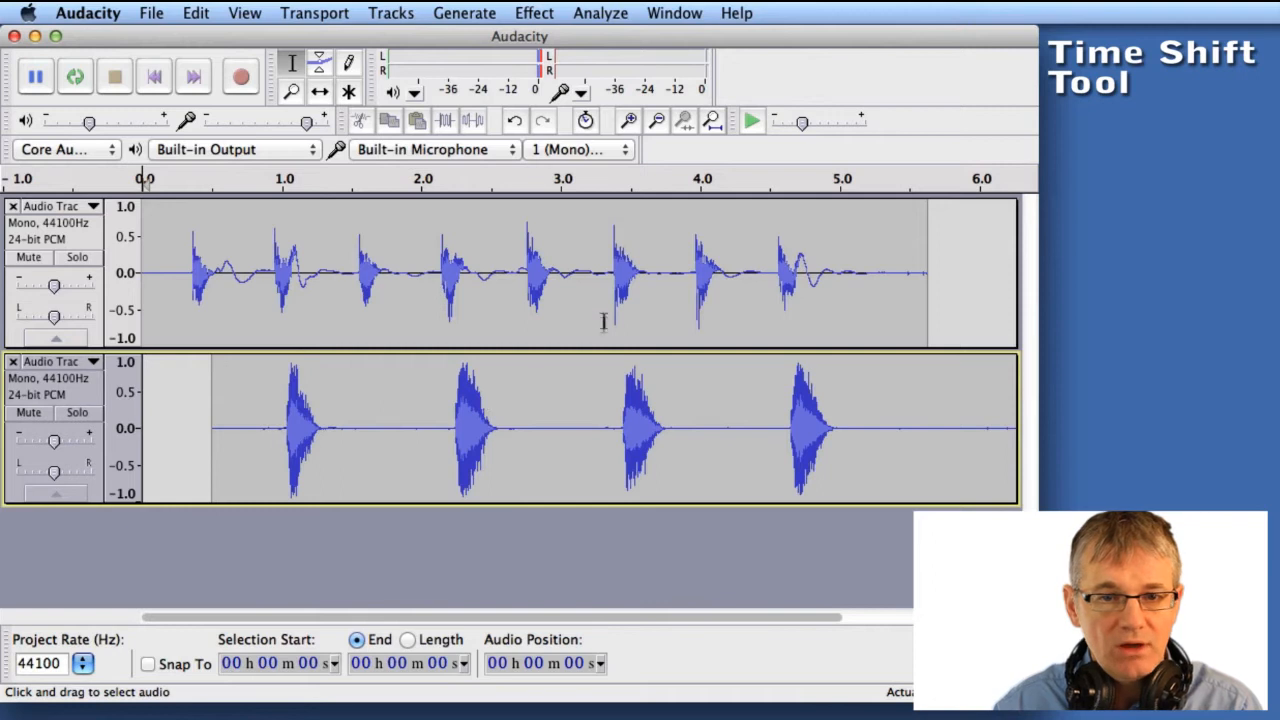
mouse_move(818, 324)
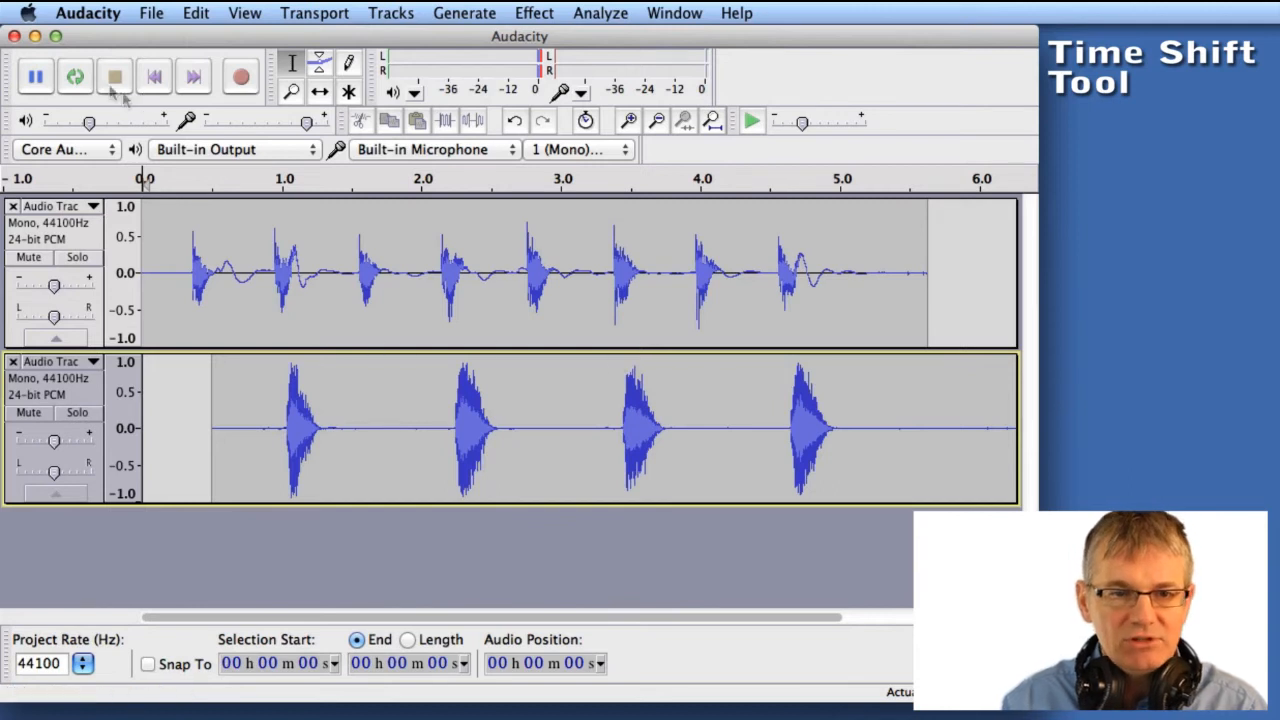
Step: Stop playback and select the Time Shift Tool in the tools toolbar
left_click(74, 76)
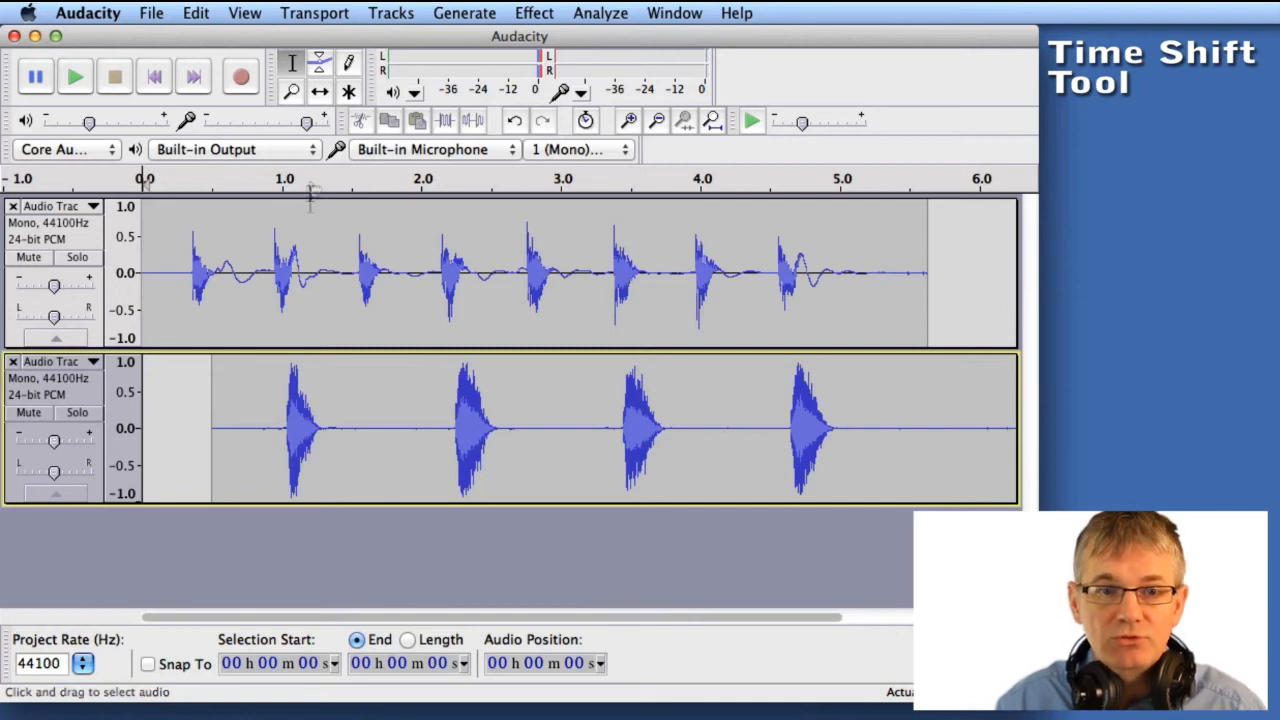
left_click(320, 92)
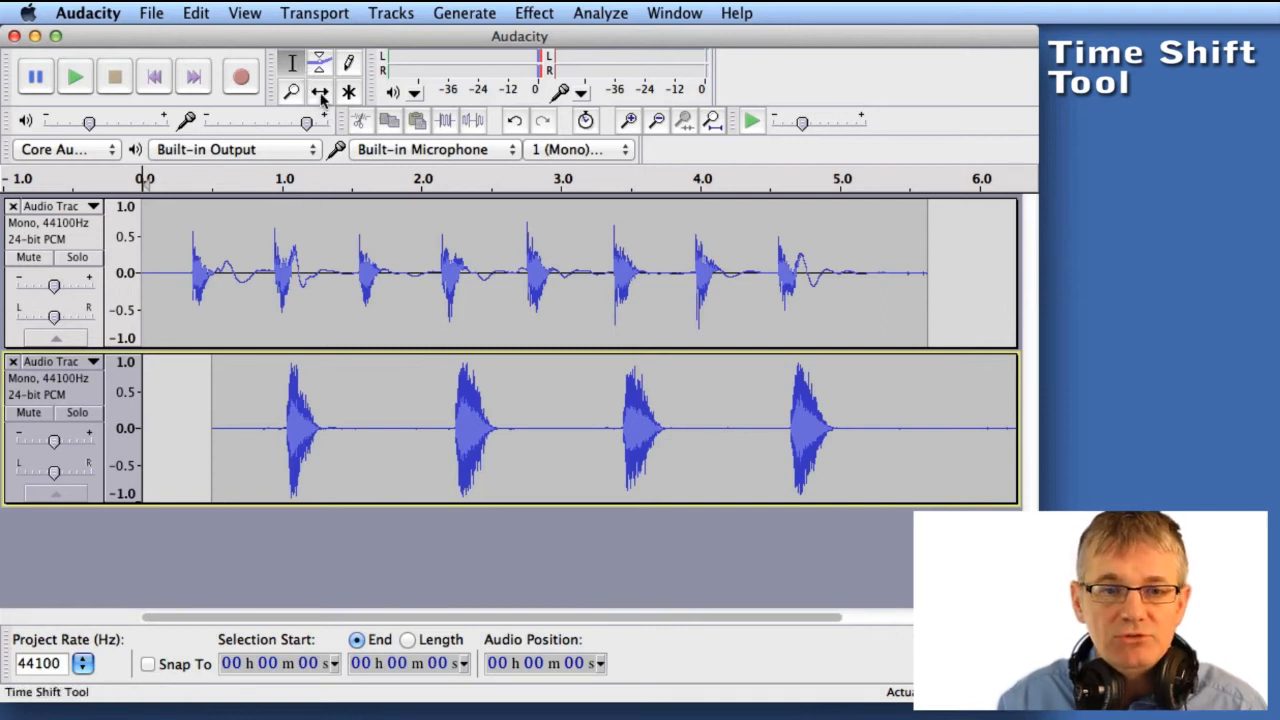
mouse_move(320, 92)
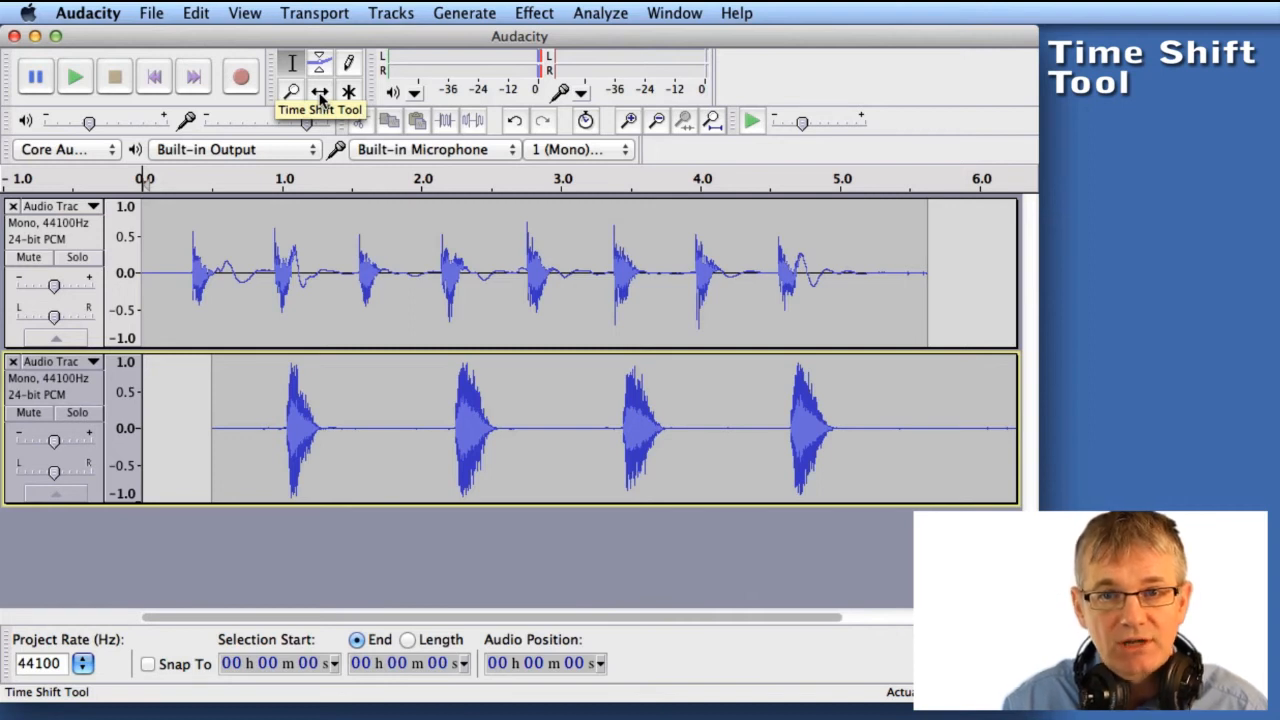
left_click(320, 92)
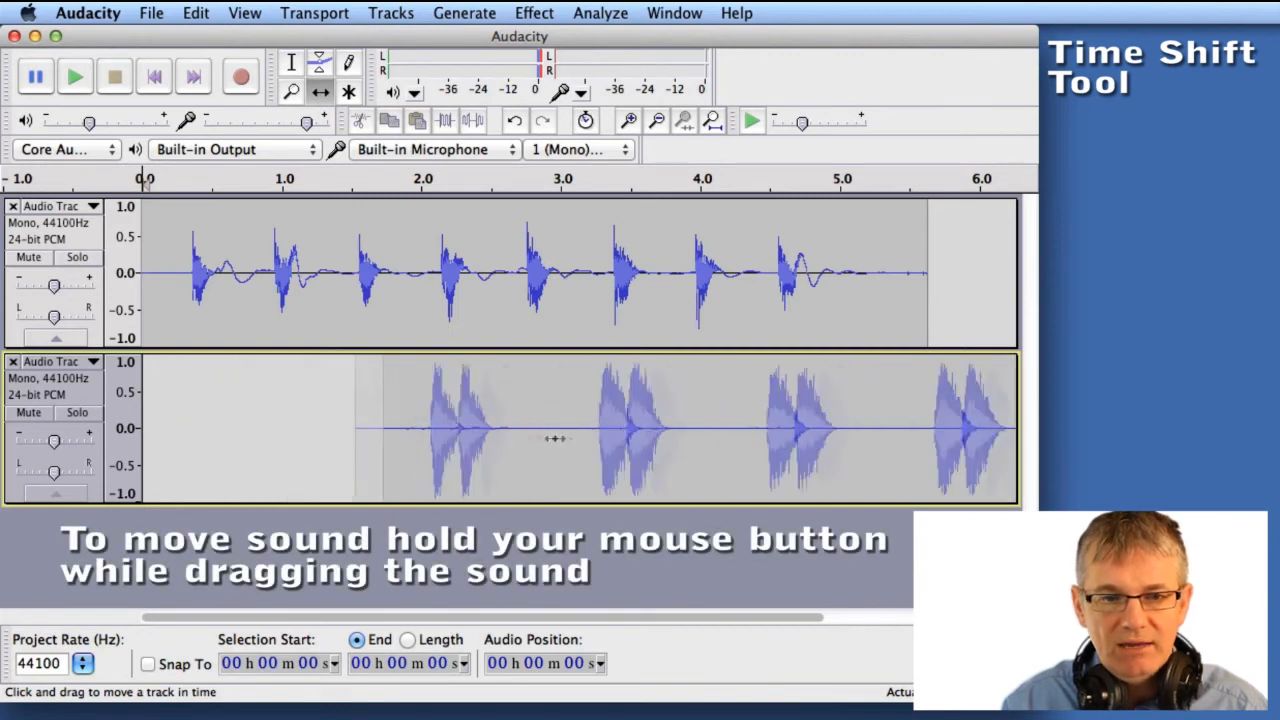
Step: Drag the snare track left so its hits land on alternate bass drum hits
left_click_drag(556, 428, 356, 428)
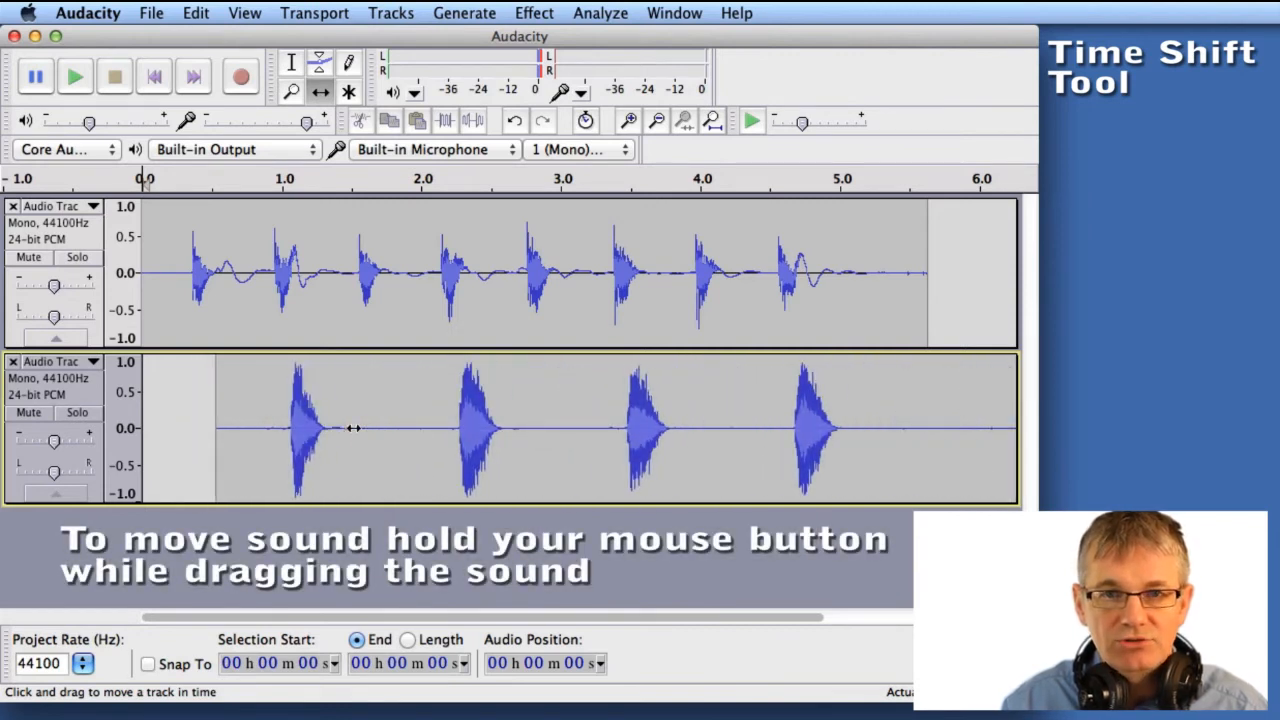
left_click_drag(352, 428, 336, 428)
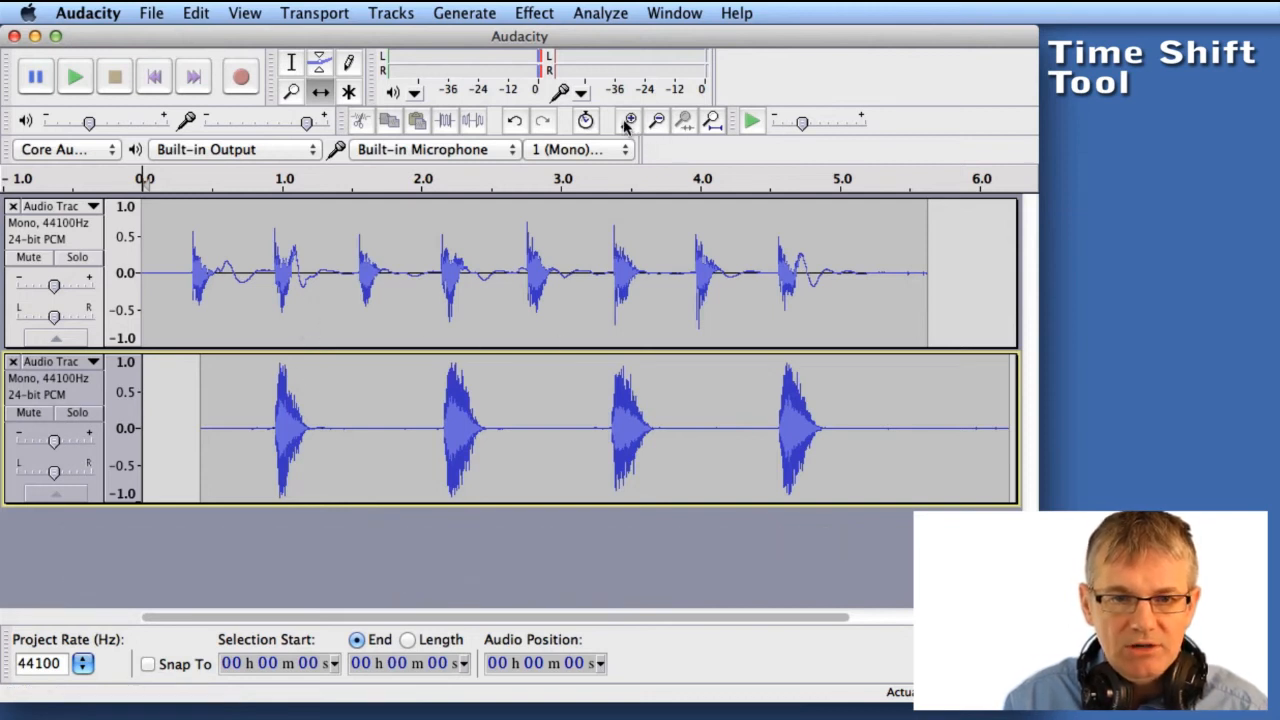
mouse_move(630, 122)
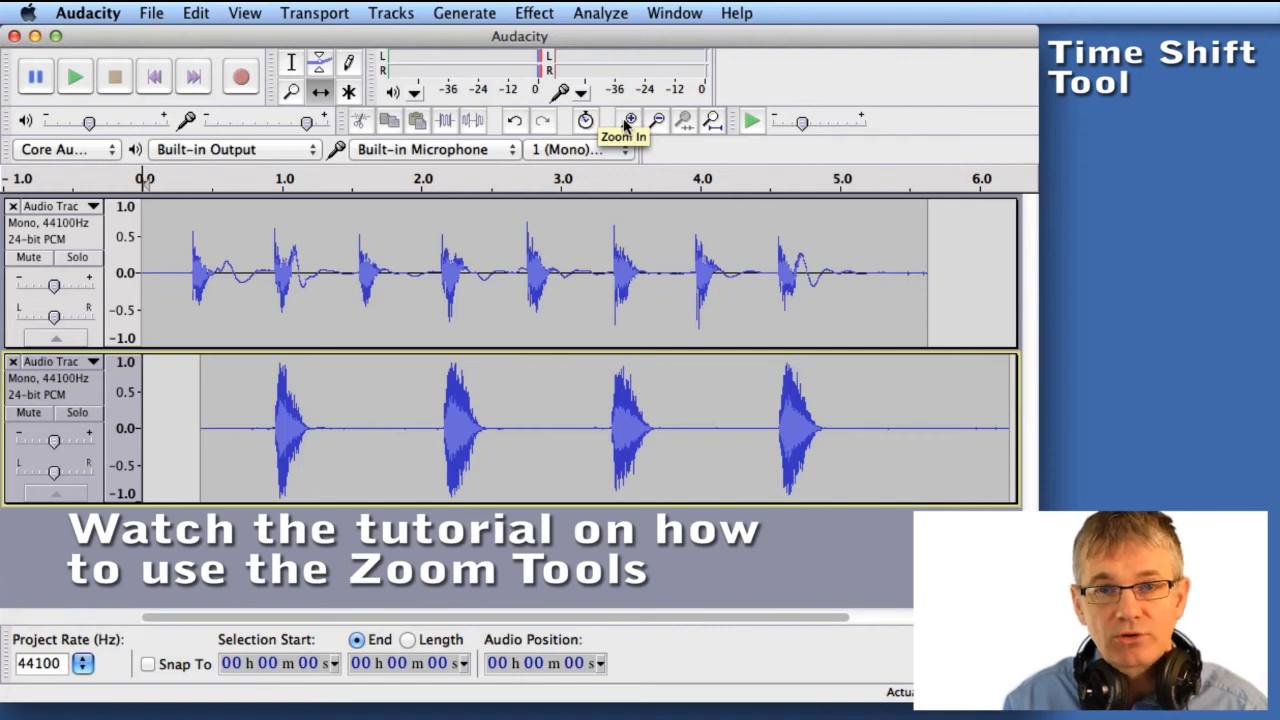
Step: Zoom in on the 2.5–3.9 second stretch to check snare-to-bass hit alignment
left_click(630, 120)
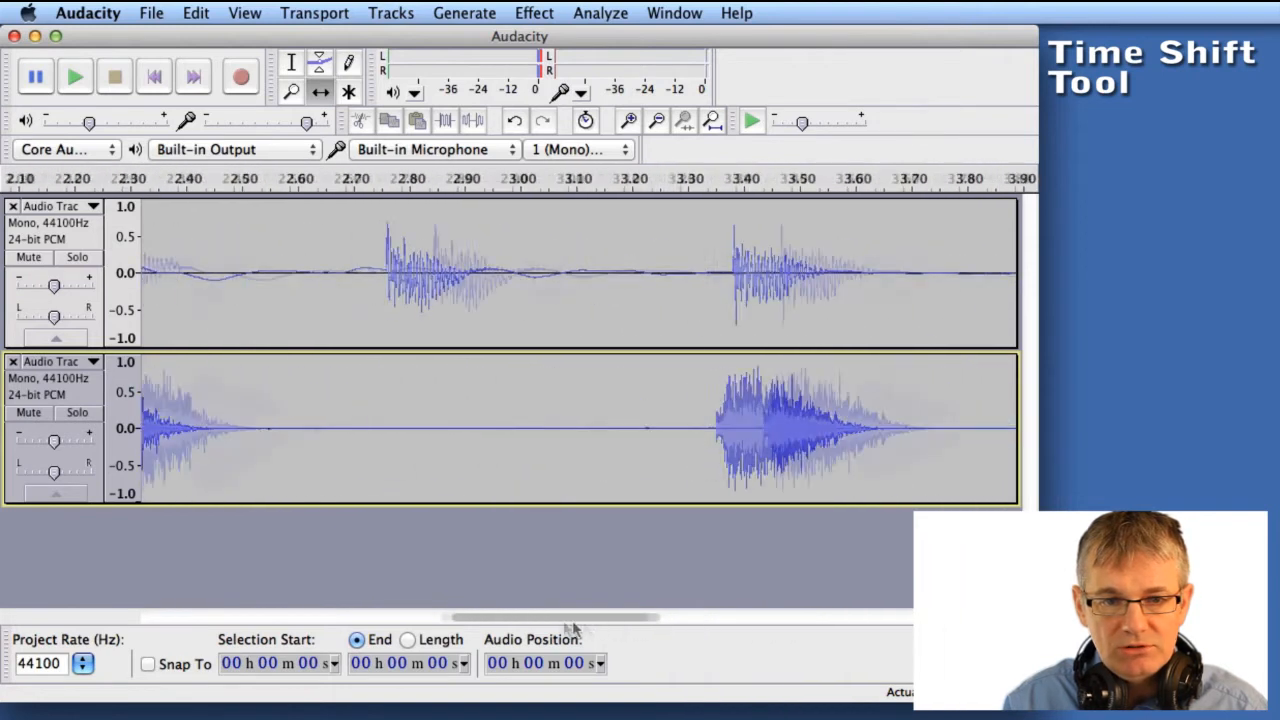
Step: Fit the whole project in view, play the aligned drum tracks, then stop playback
left_click(712, 122)
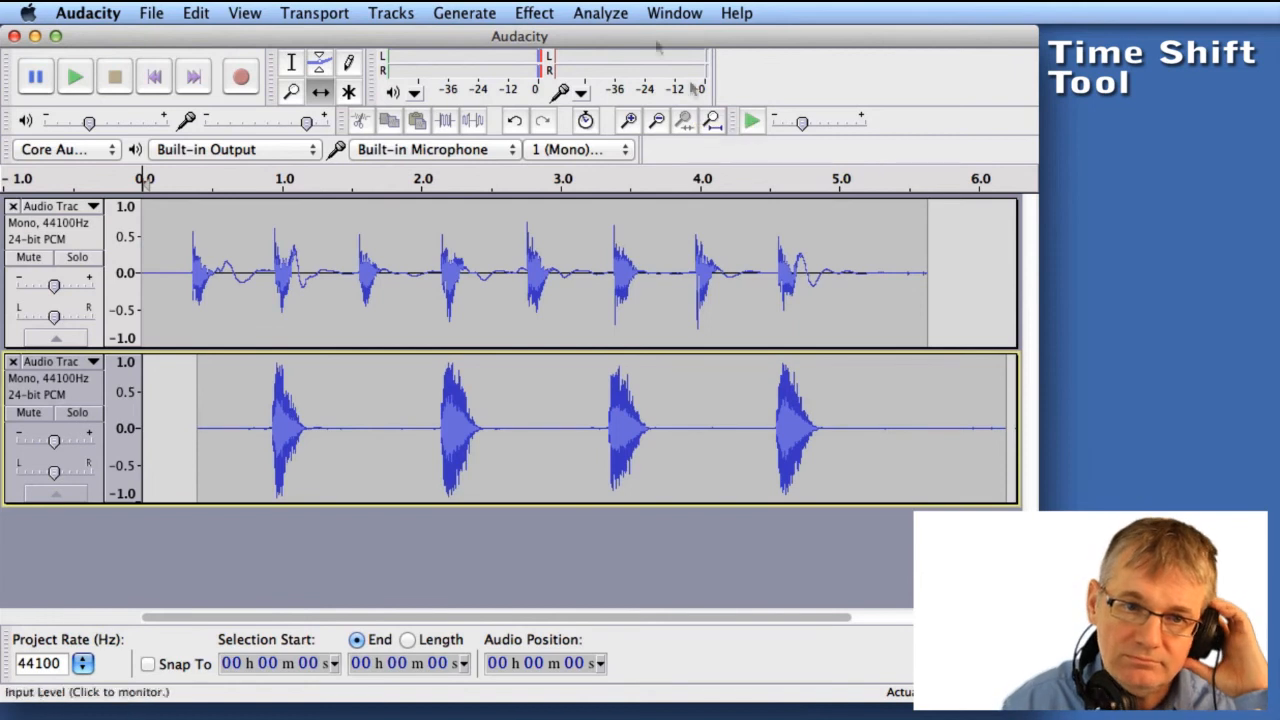
left_click(76, 76)
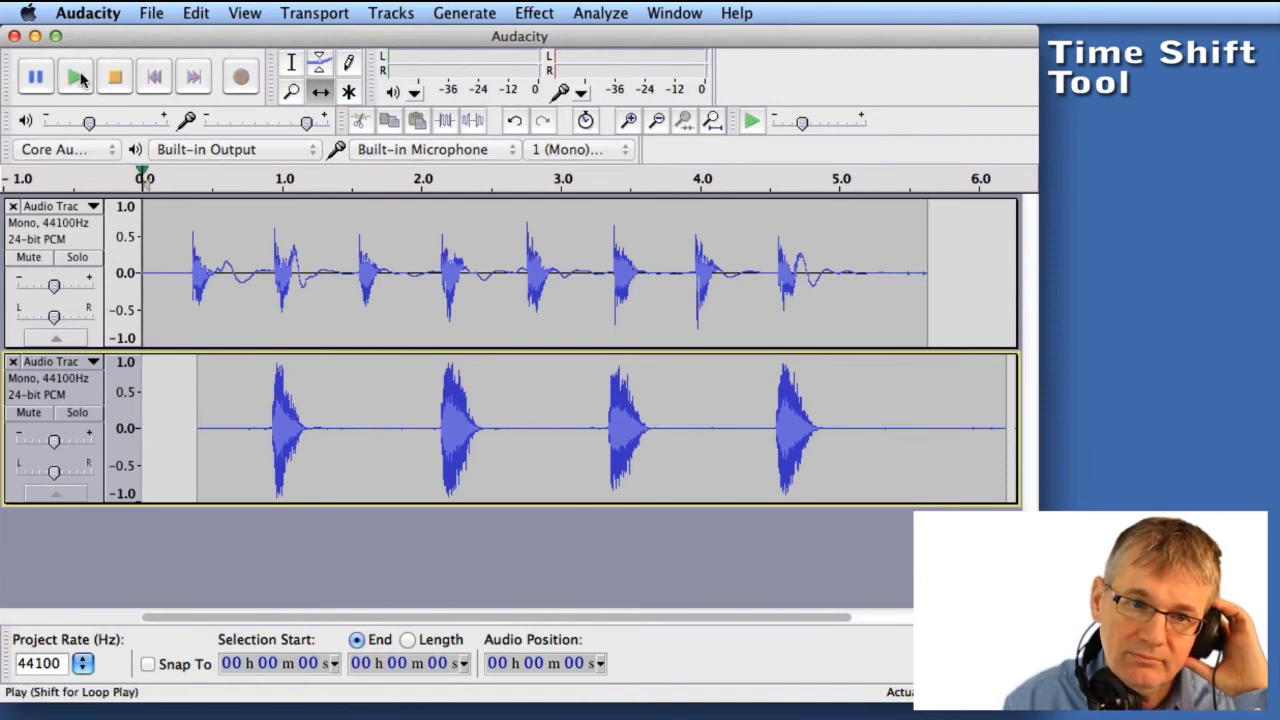
left_click(76, 76)
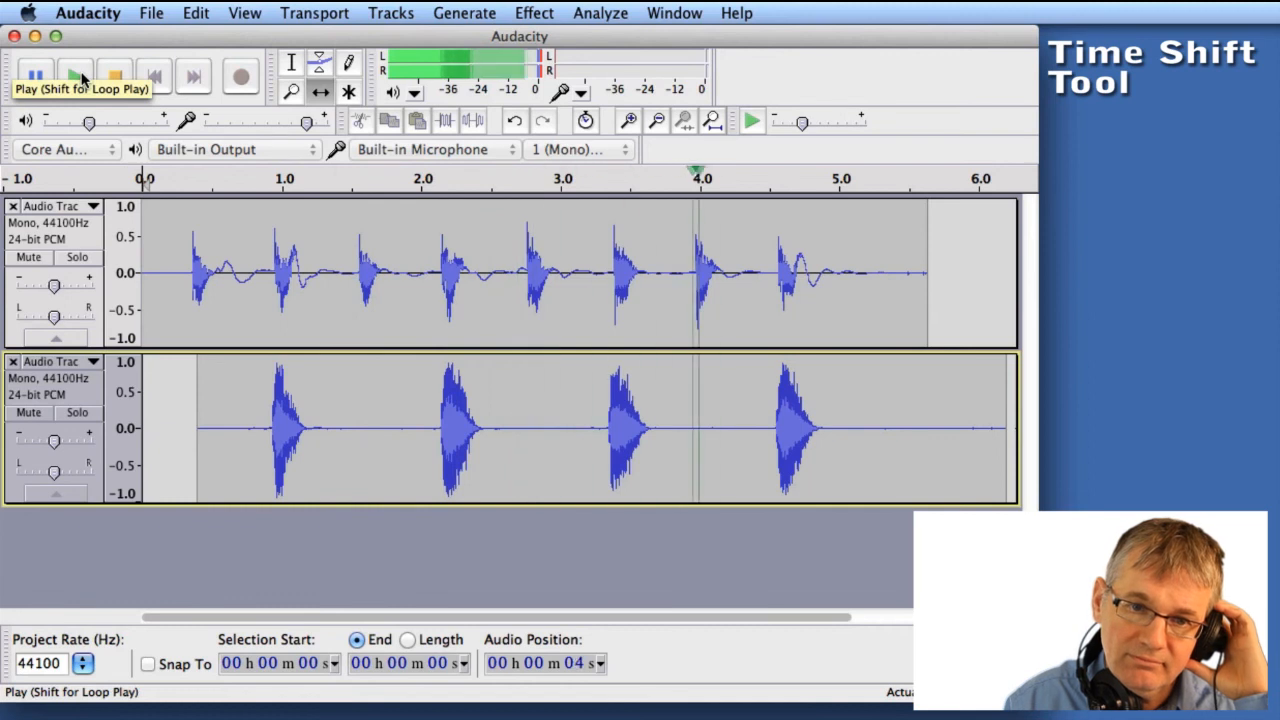
left_click(76, 76)
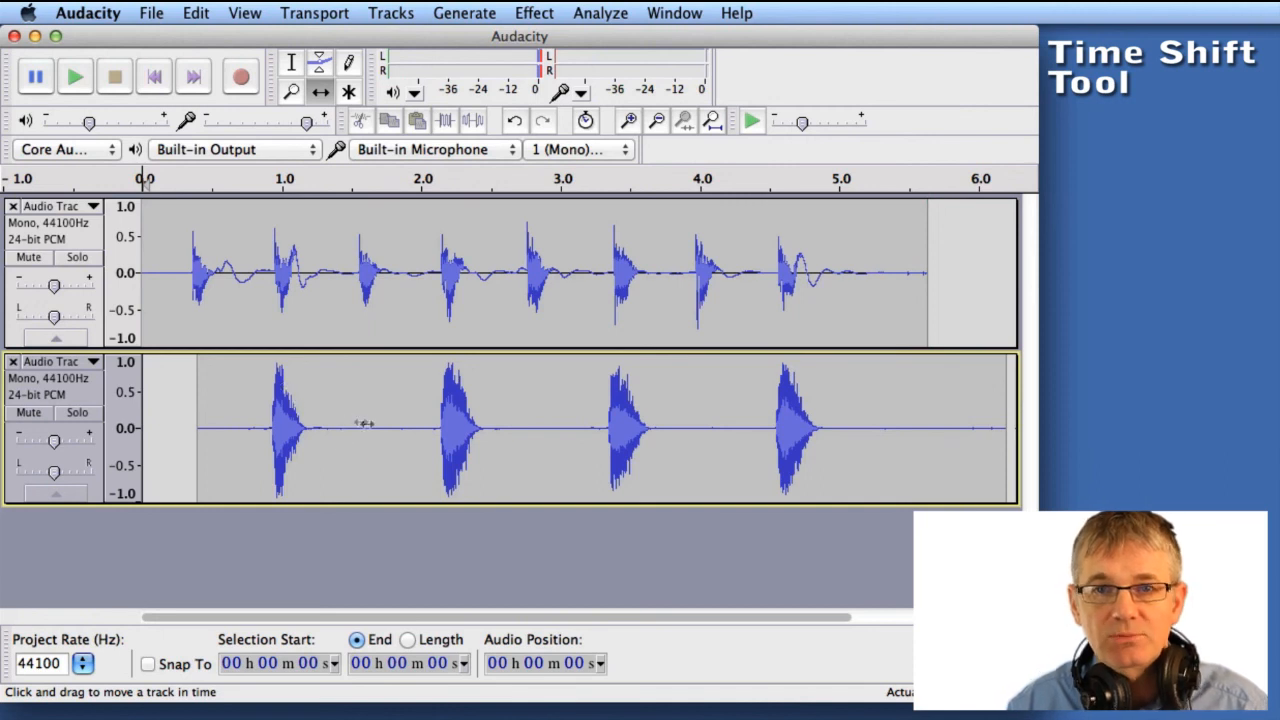
mouse_move(332, 464)
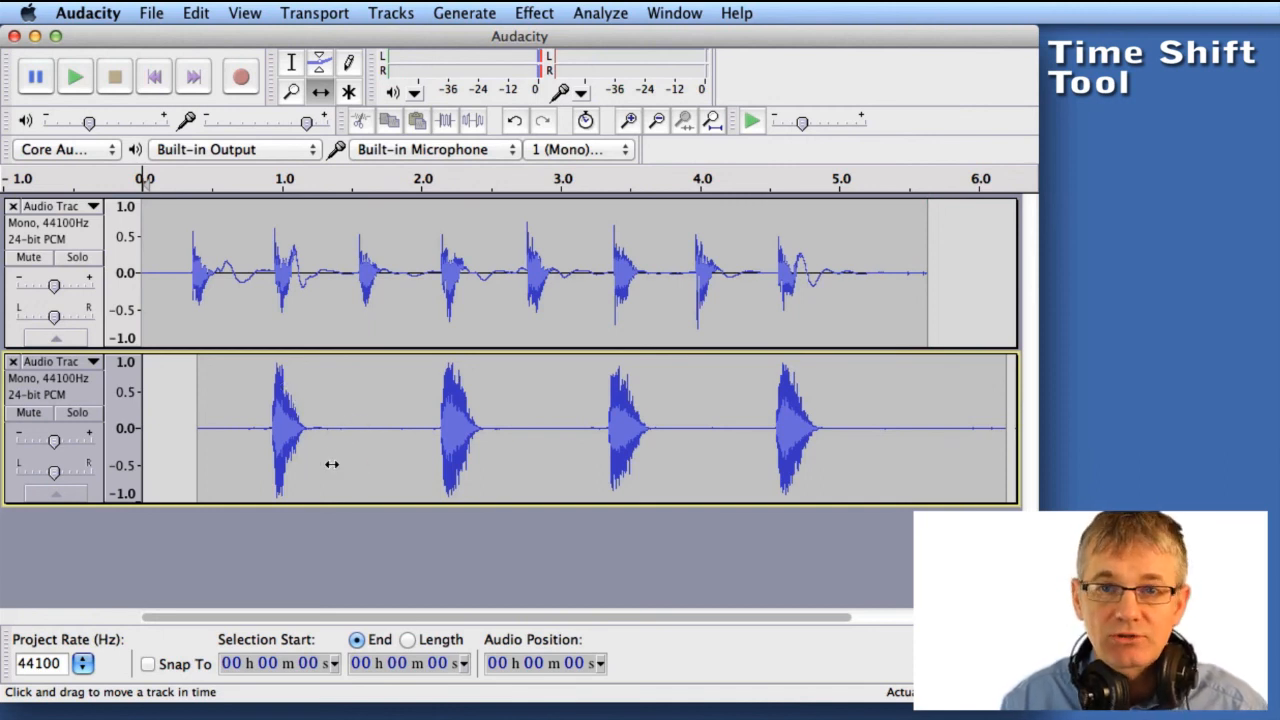